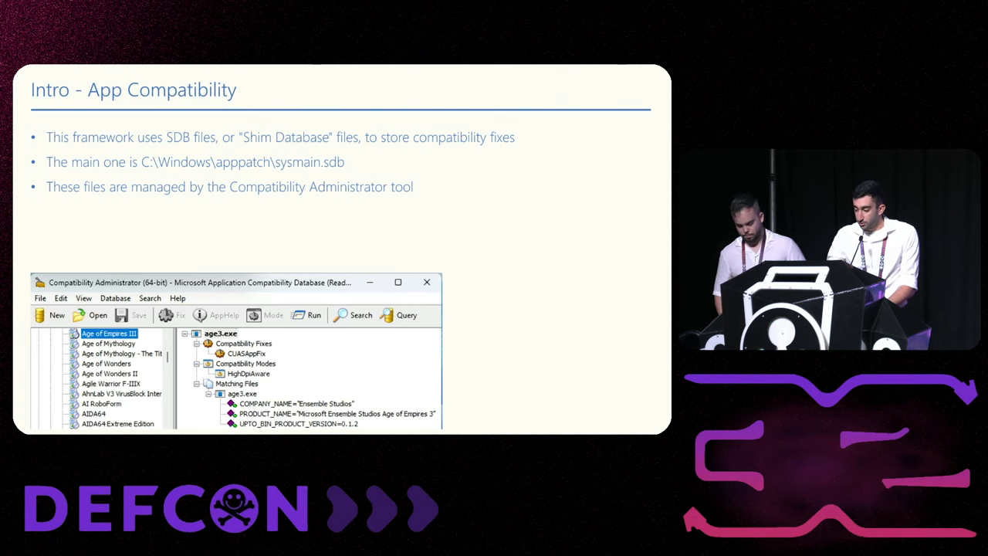
key("right")
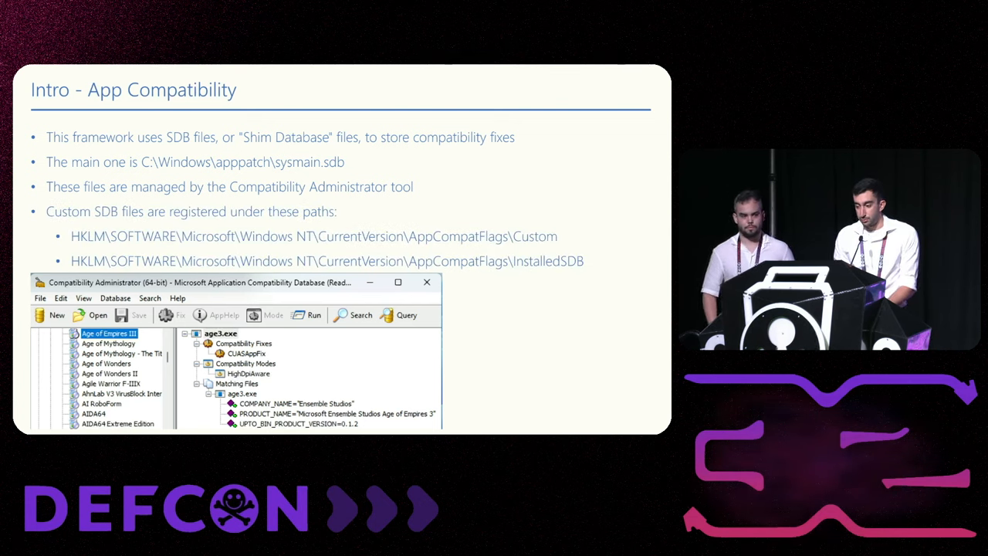
key("Right")
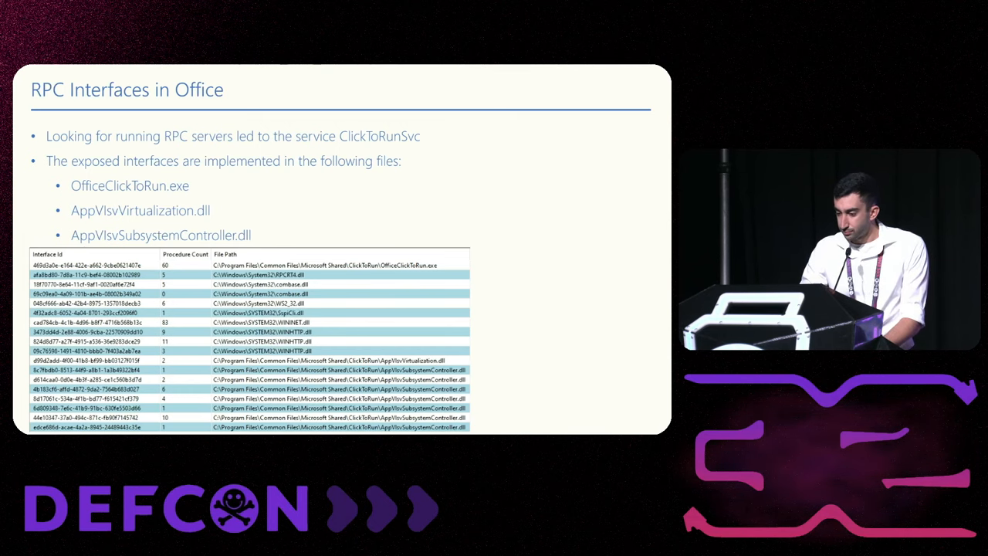
key("Right")
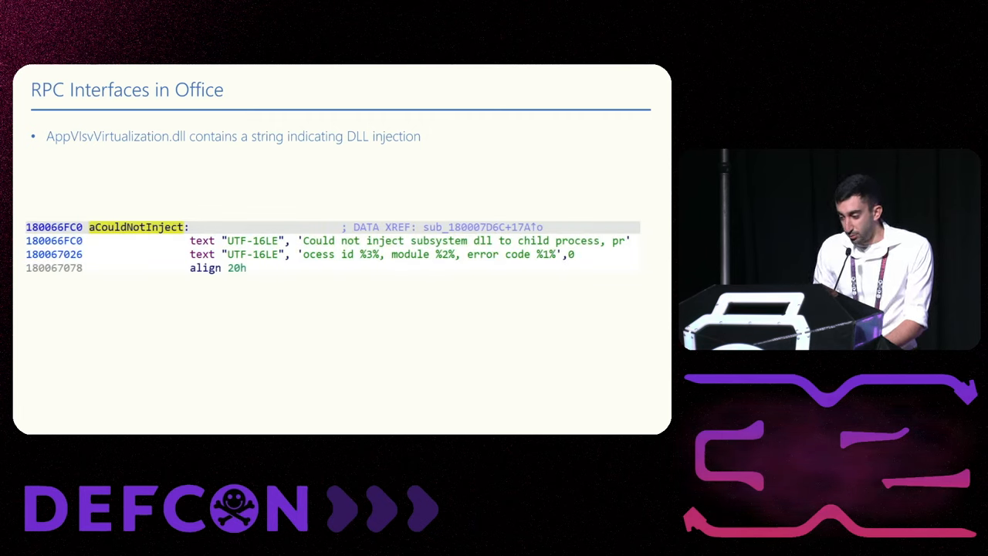
key("right")
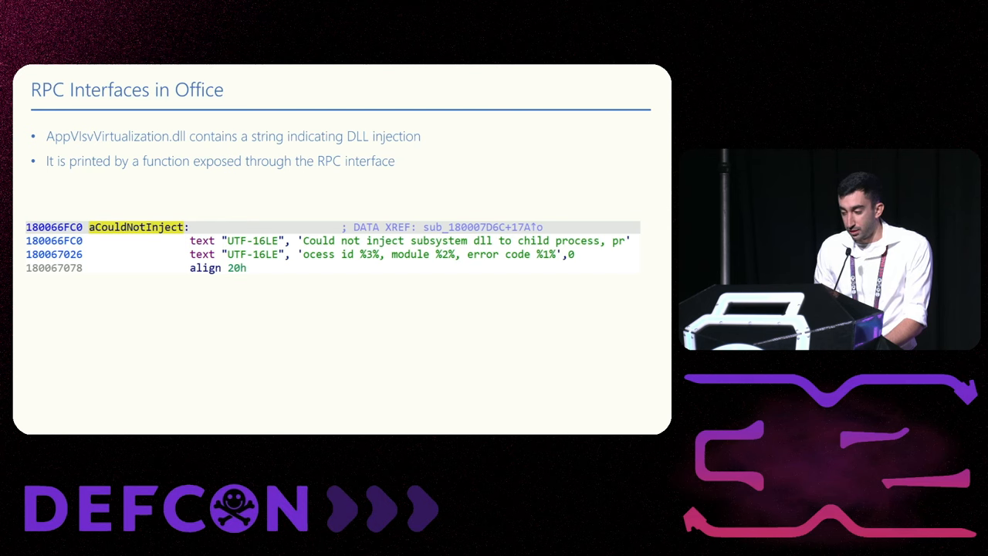
key("Right")
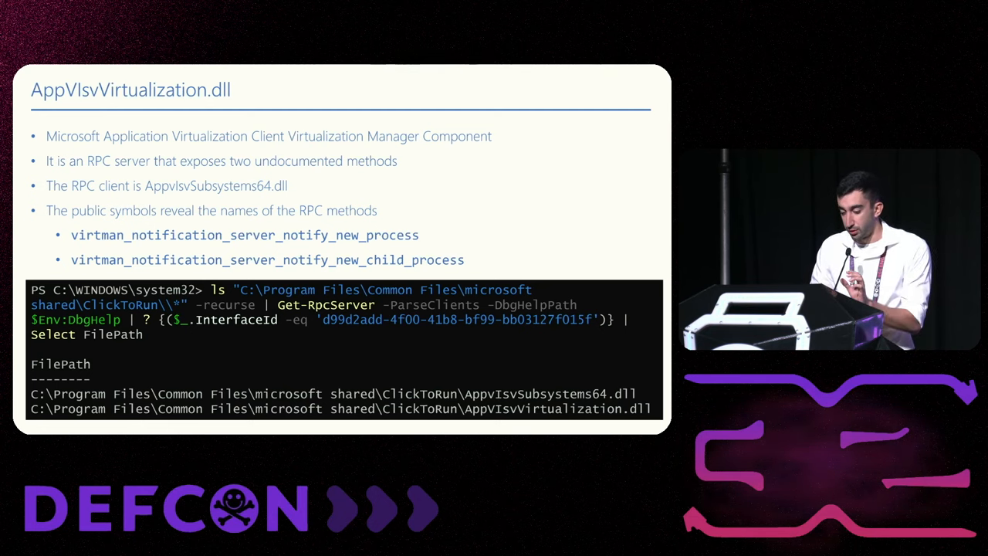
key("right")
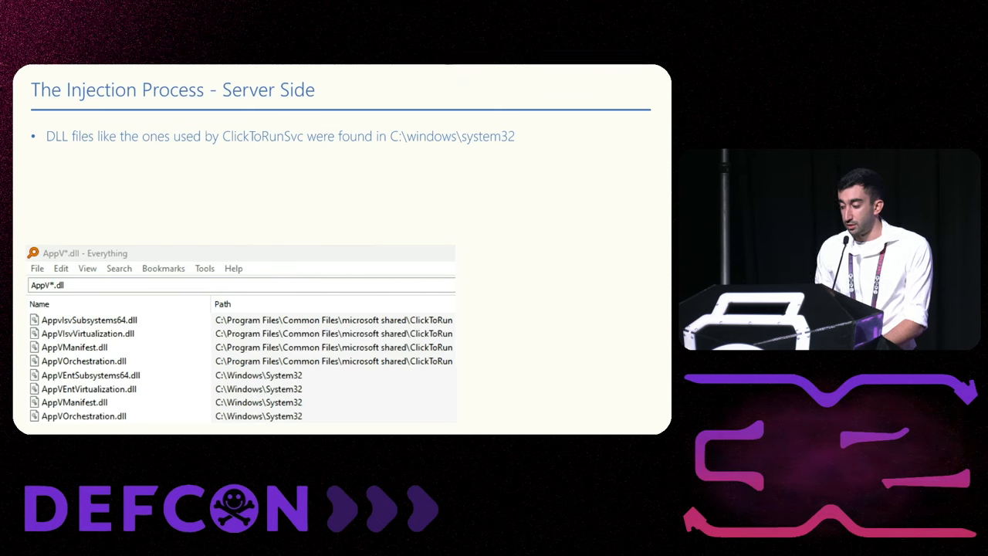
key("right")
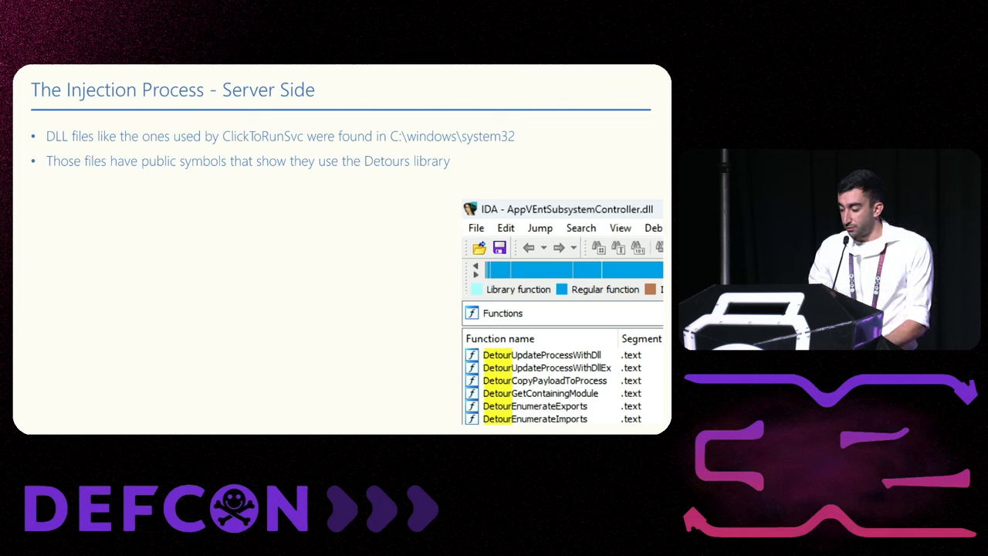
key("right")
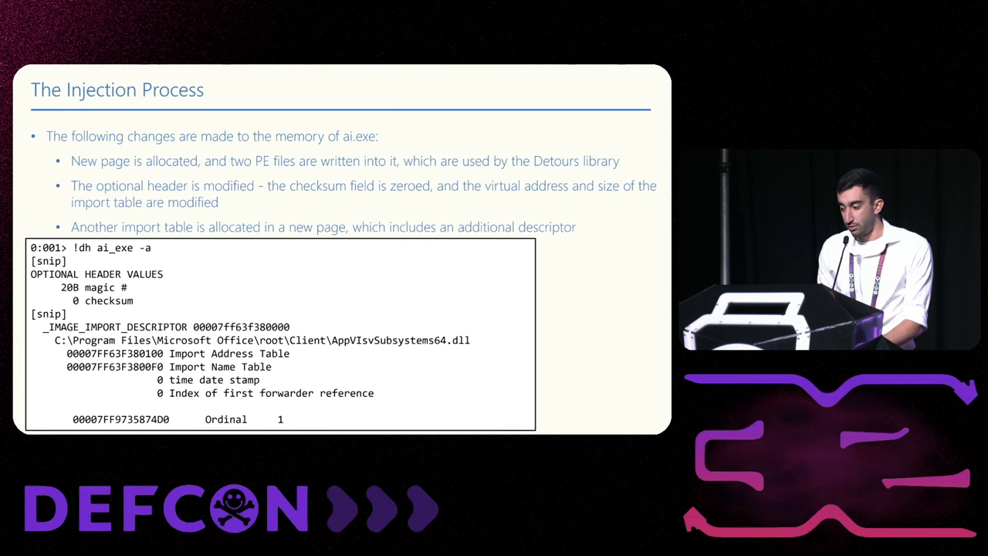
key("Right")
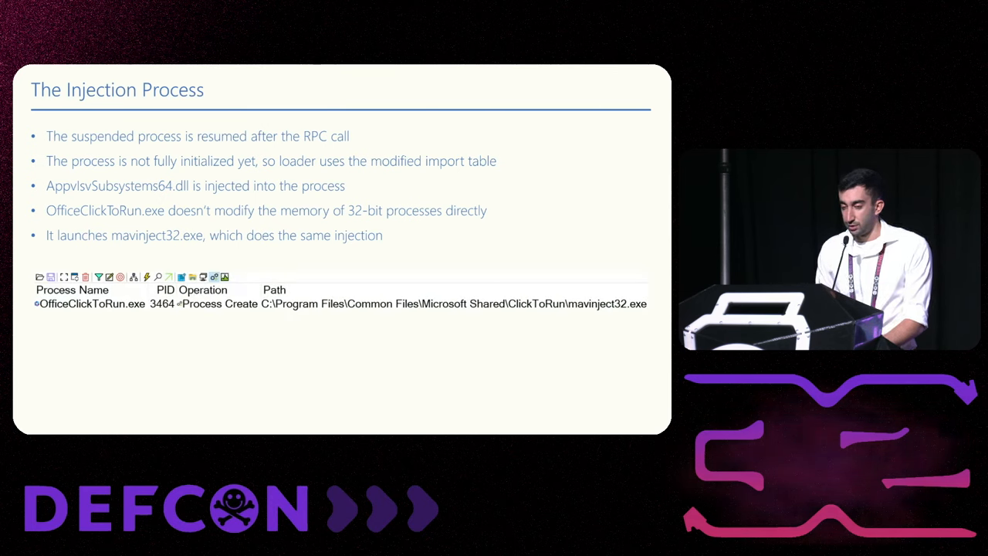